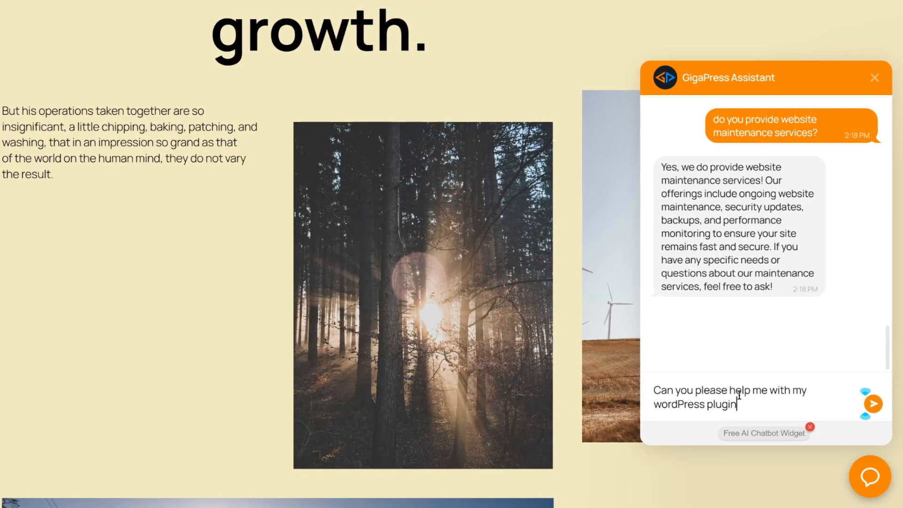
Send the WordPress plugin question to GigaPress Assistant and read its numbered troubleshooting reply
click(872, 403)
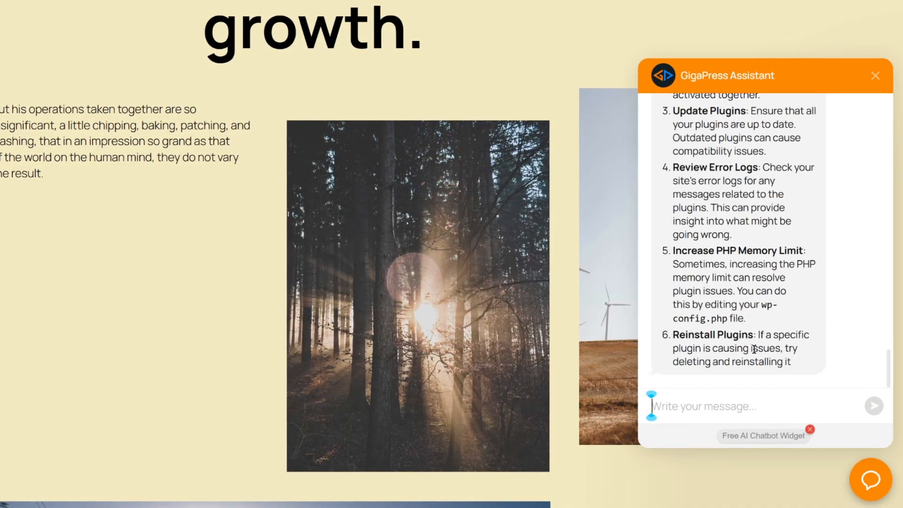
scroll(down, 3)
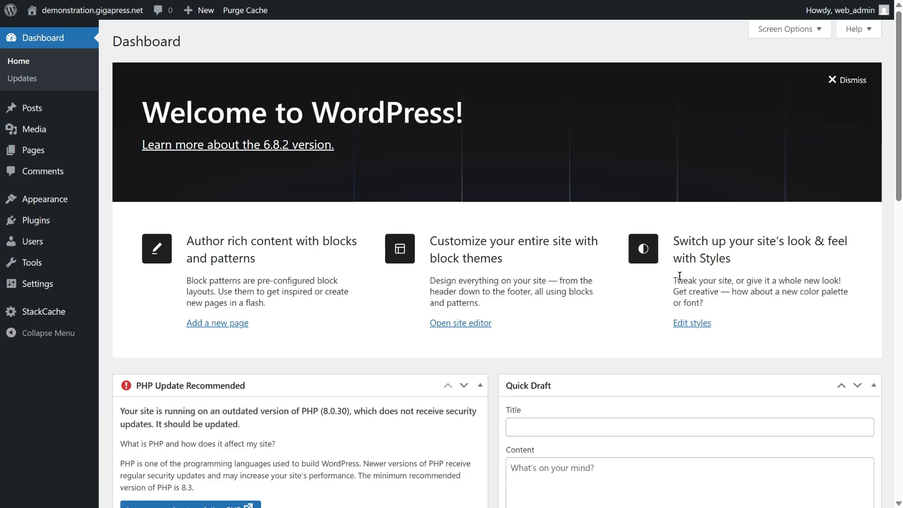
mouse_move(34, 220)
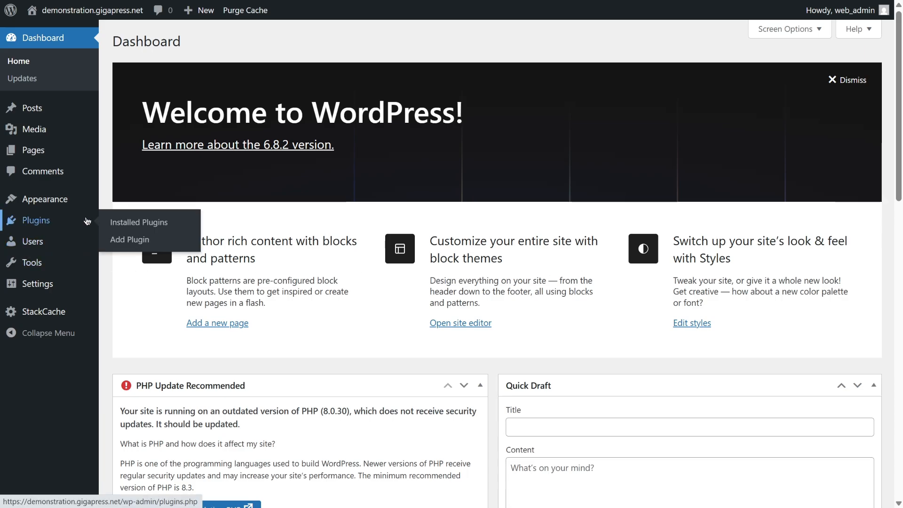
Find the AIP AI toolkit plugin via Add Plugin search, install and activate it
click(130, 240)
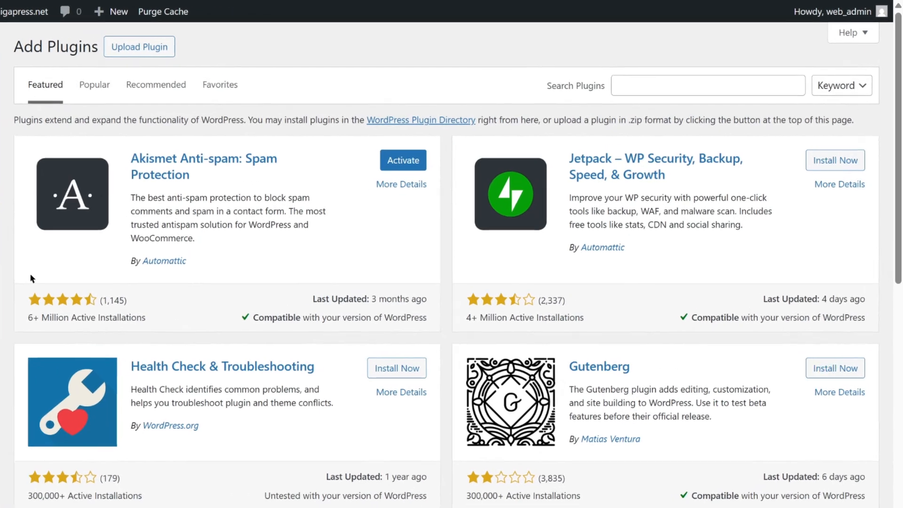
text(AIP)
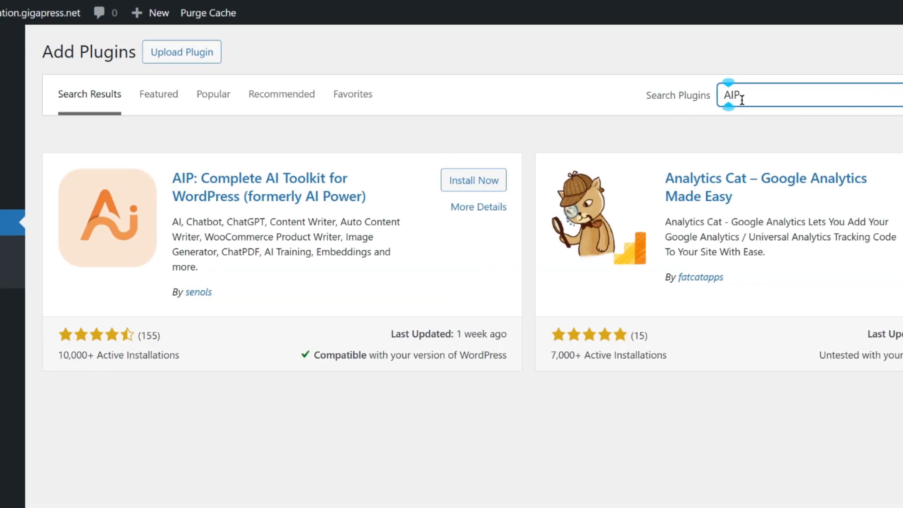
click(473, 180)
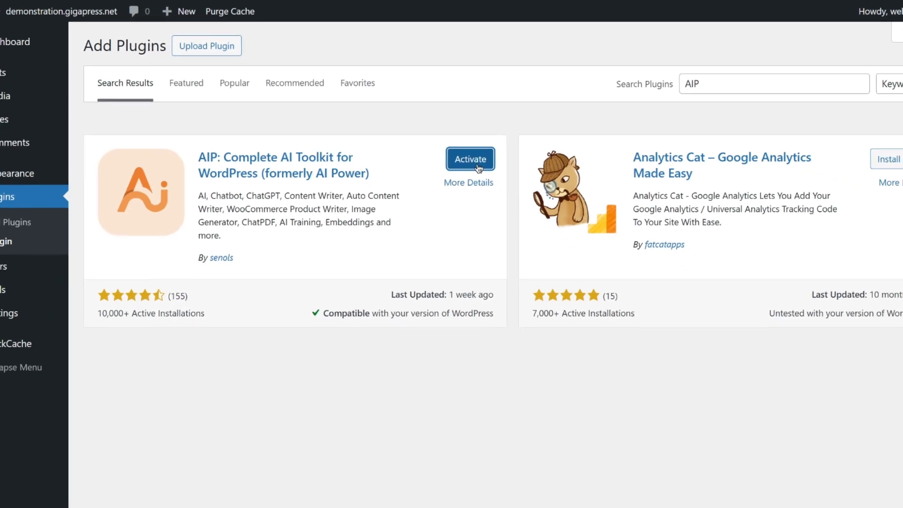
click(470, 158)
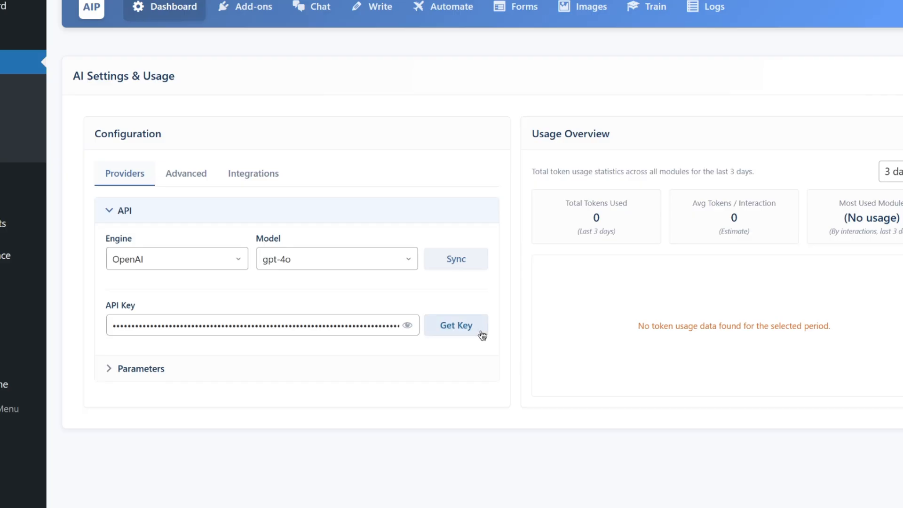
Create a new OpenAI secret key named Sample 1 for the AIP plugin
click(455, 324)
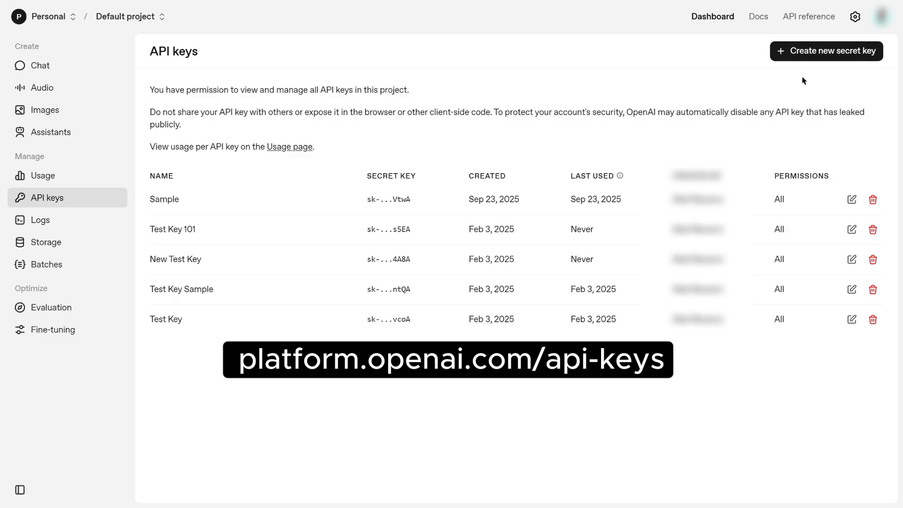
click(825, 51)
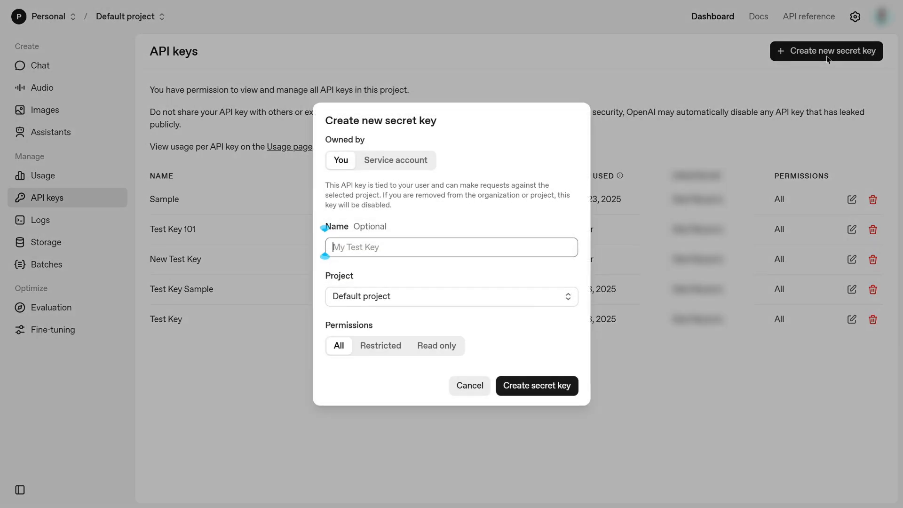
text(Sample 1)
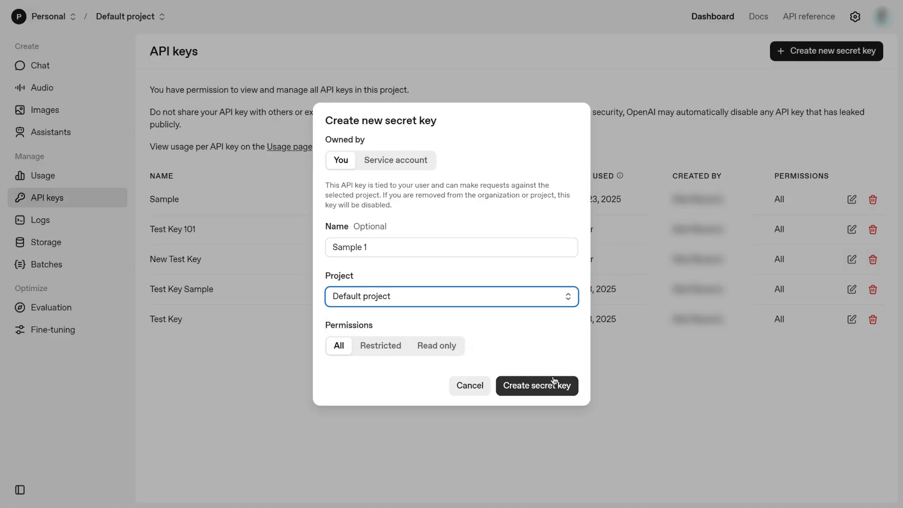
click(535, 385)
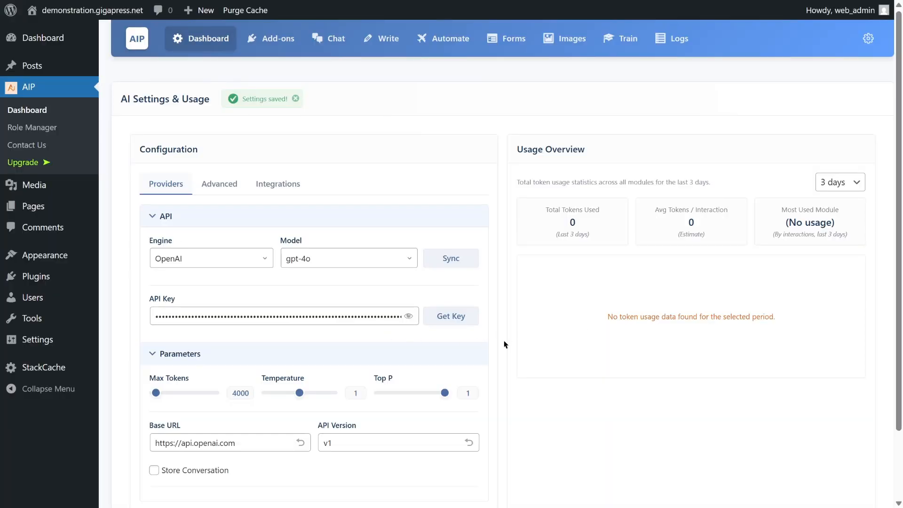
Apply the saved Sample1 template in the AIP Content Writer and start adding a new one
scroll(down, 3)
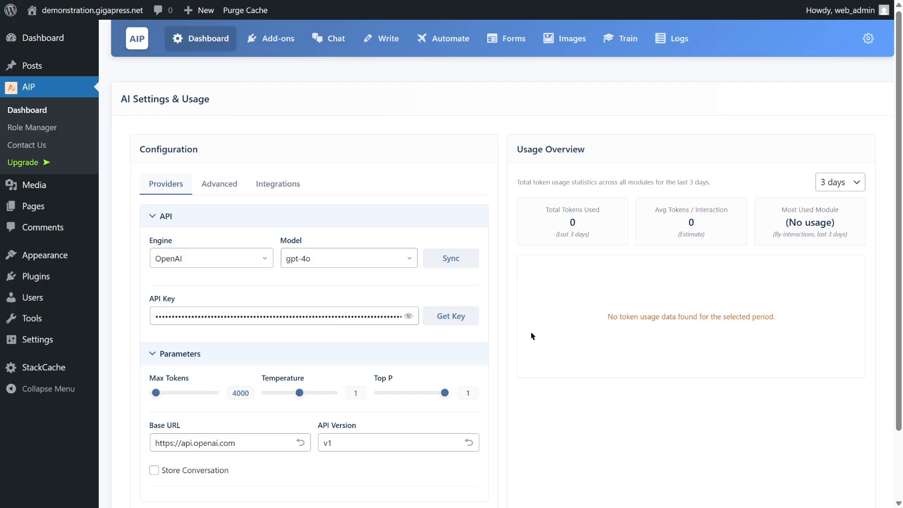
mouse_move(238, 75)
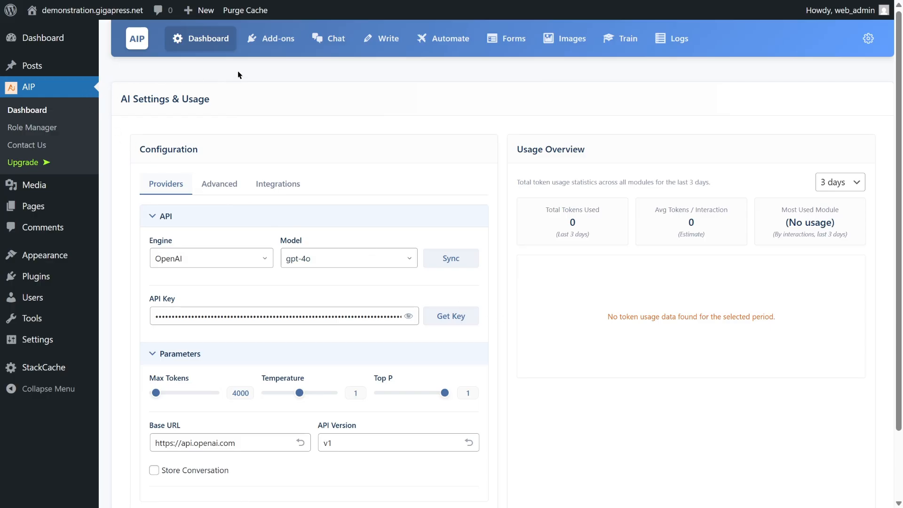
click(380, 38)
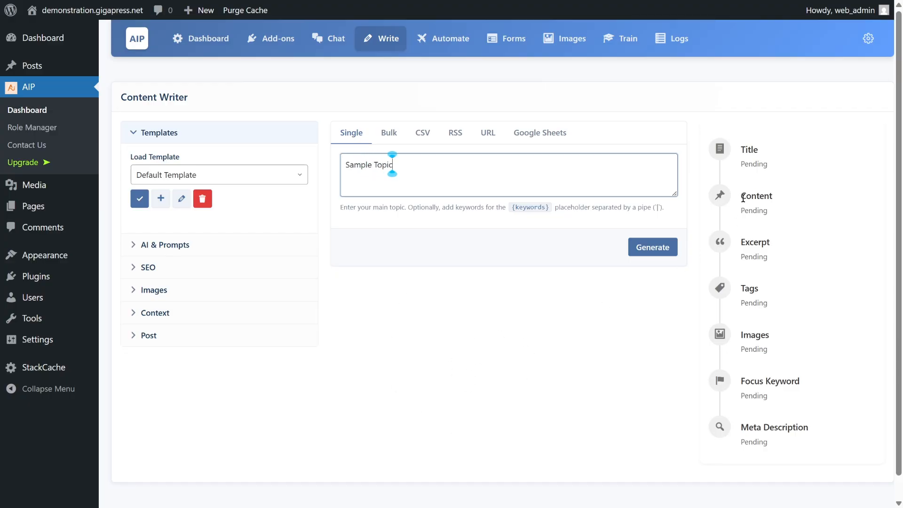
double_click(756, 195)
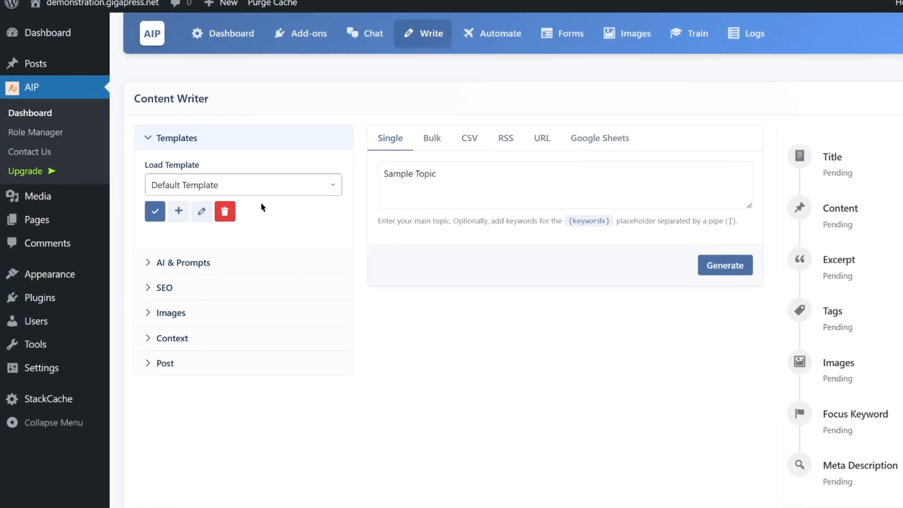
click(241, 184)
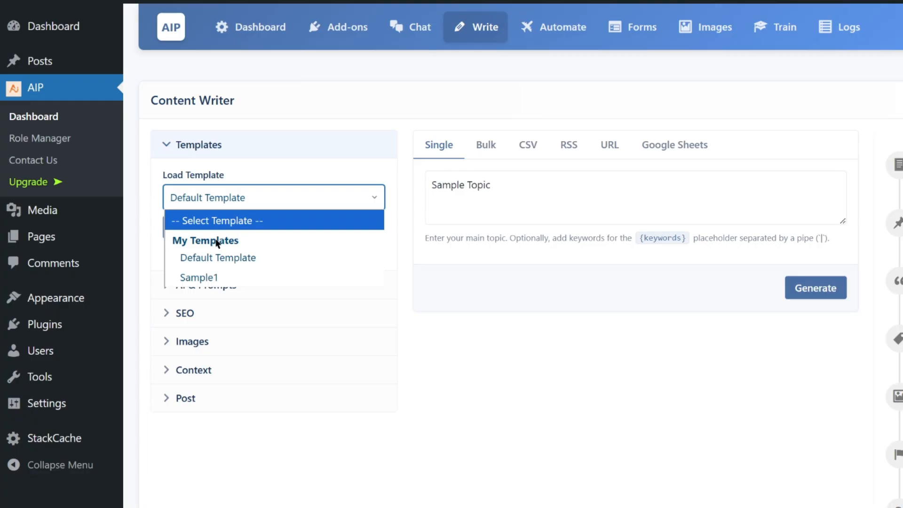
click(198, 277)
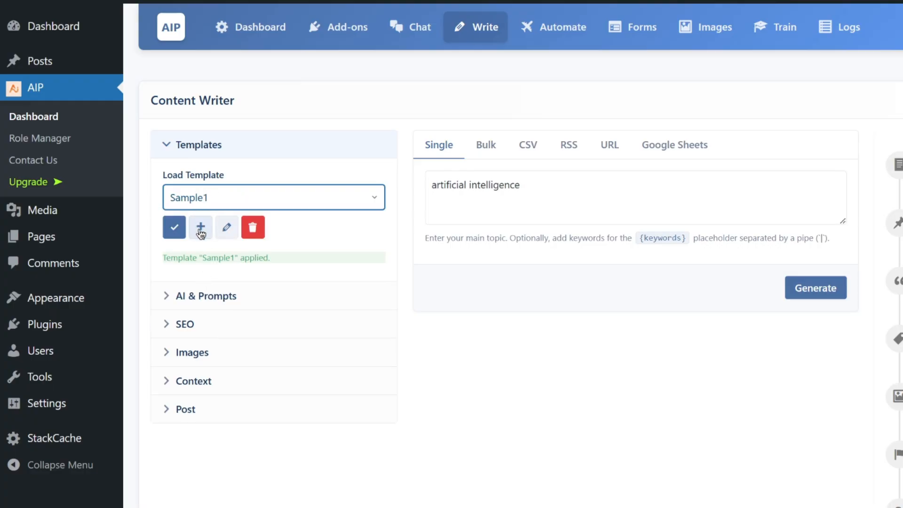
click(174, 227)
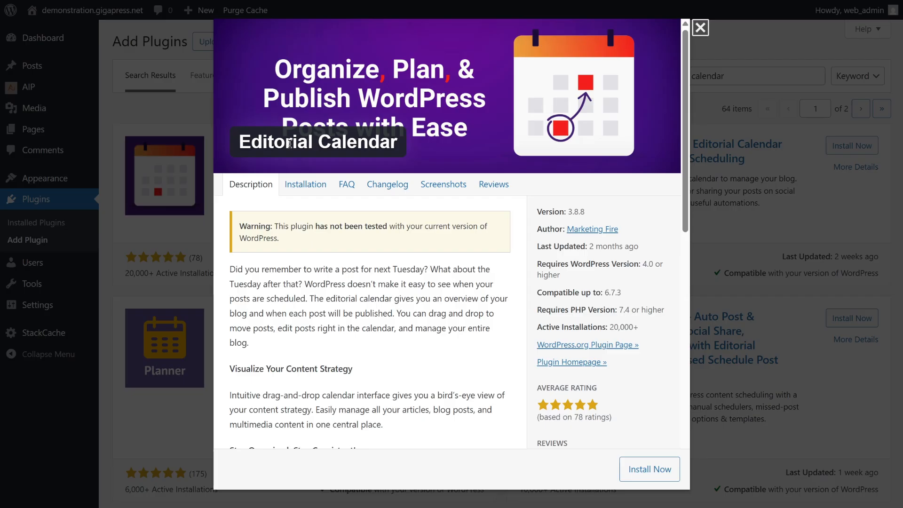
Search the plugin directory for 'editorial calendar' and activate the Editorial Calendar plugin
click(700, 27)
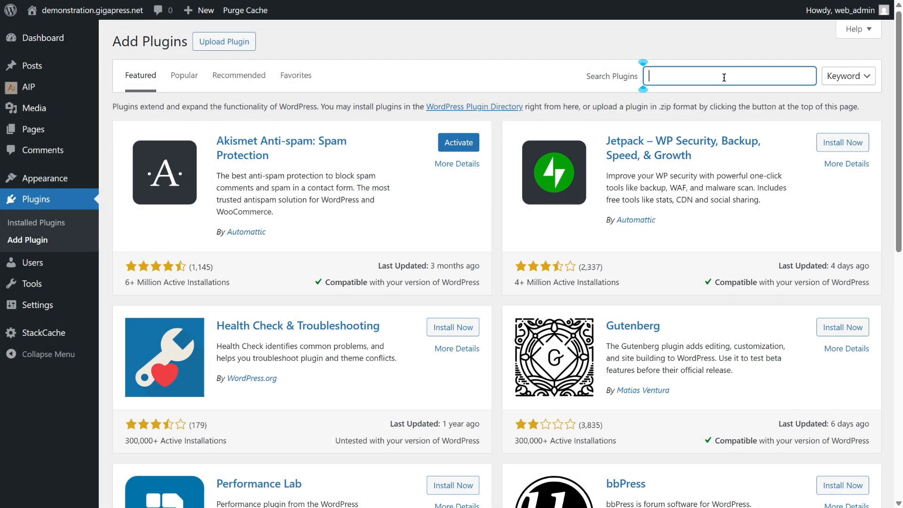
text(schedulepress)
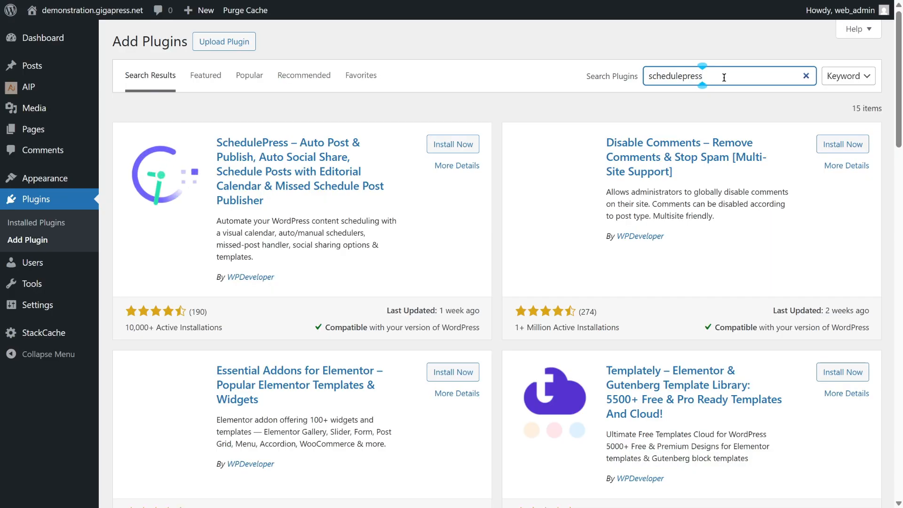
text(editorial calendar)
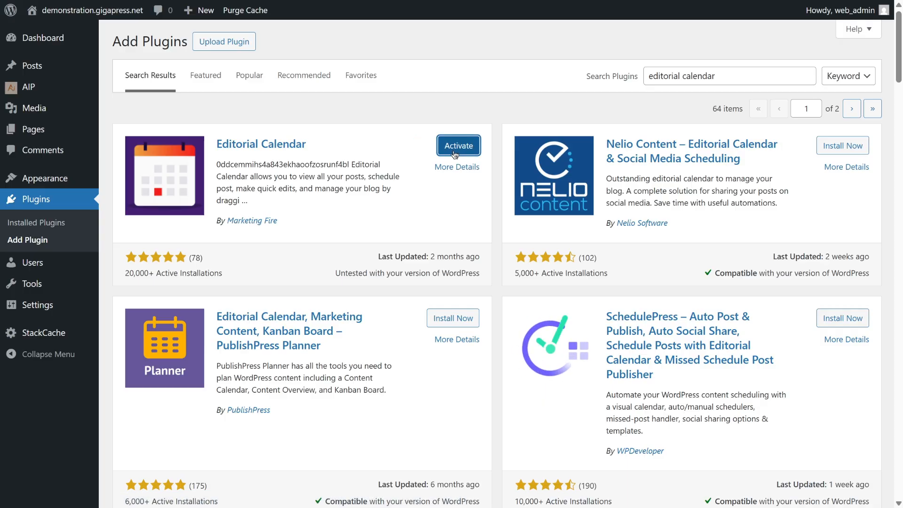
click(457, 145)
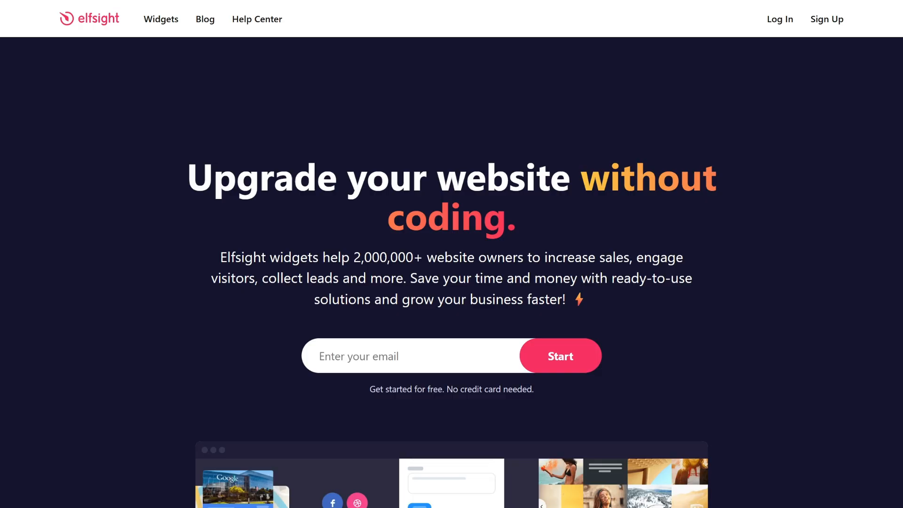
mouse_move(193, 53)
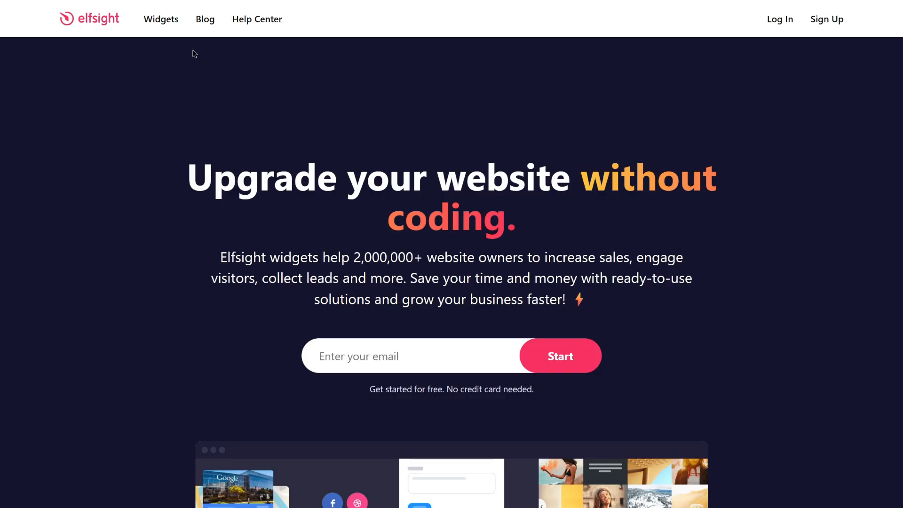
Start a free Elfsight AI Chatbot widget using the first assistant template
click(161, 19)
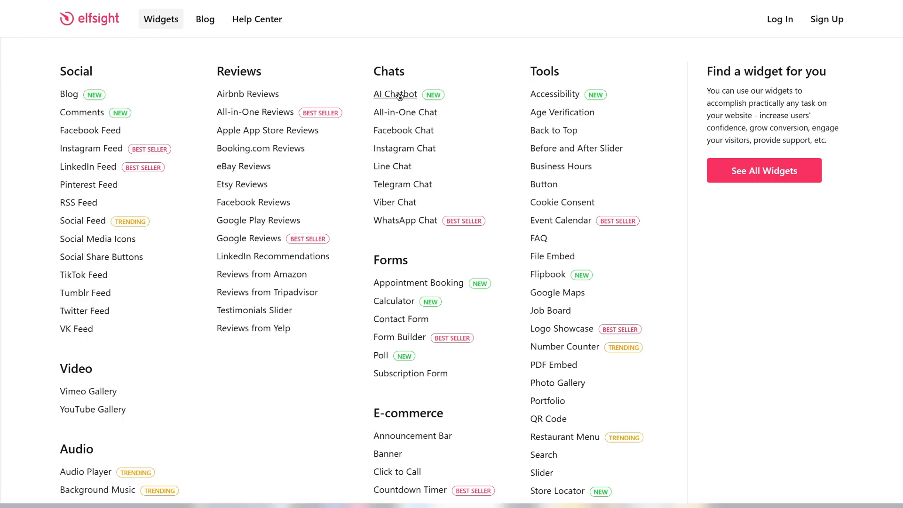
click(395, 94)
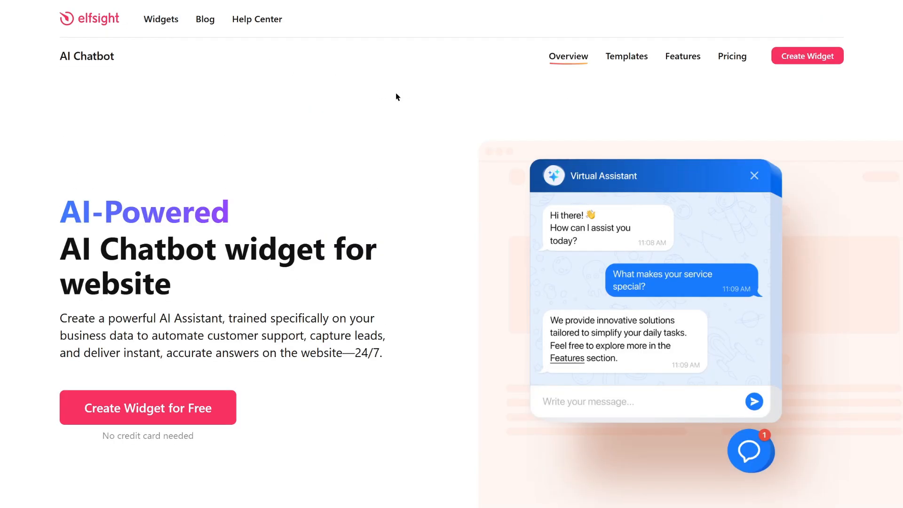
mouse_move(232, 416)
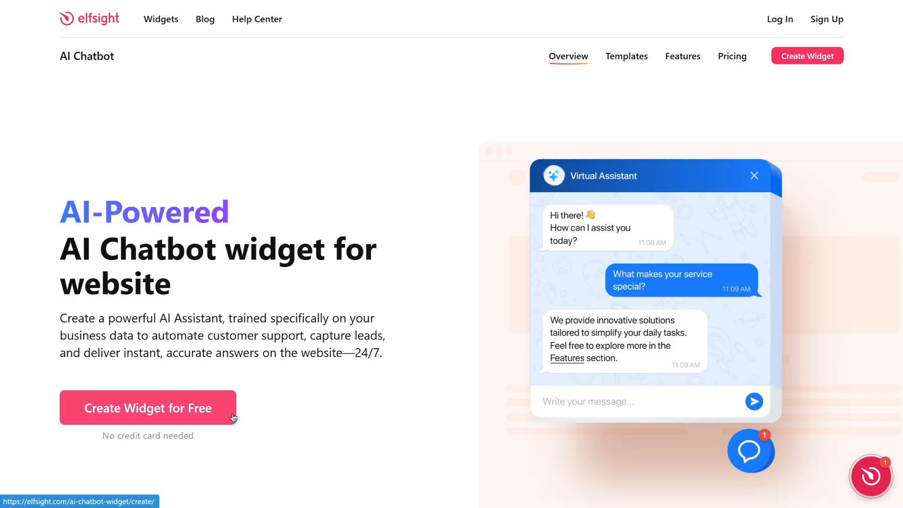
click(148, 407)
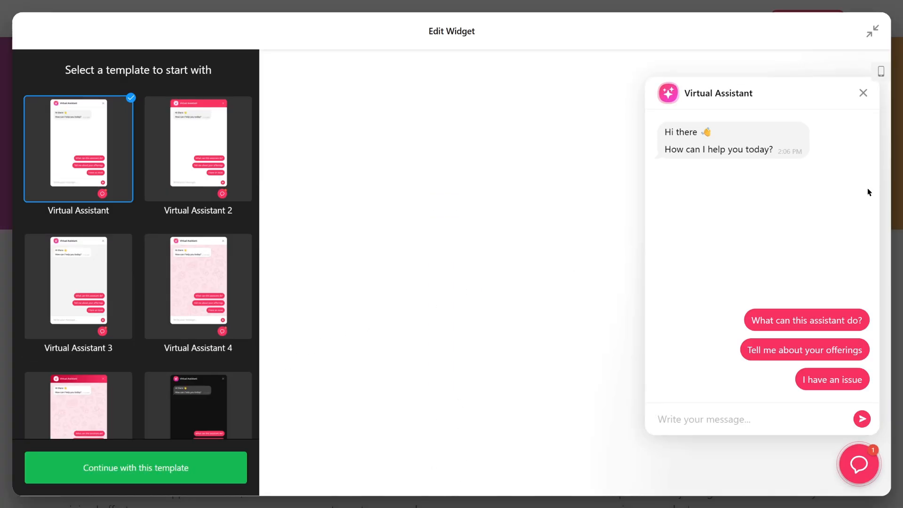
click(198, 148)
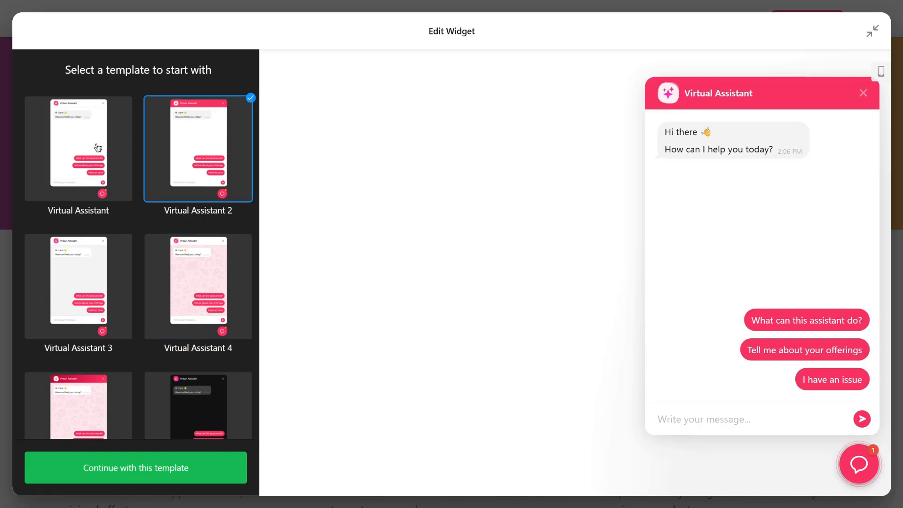
click(78, 147)
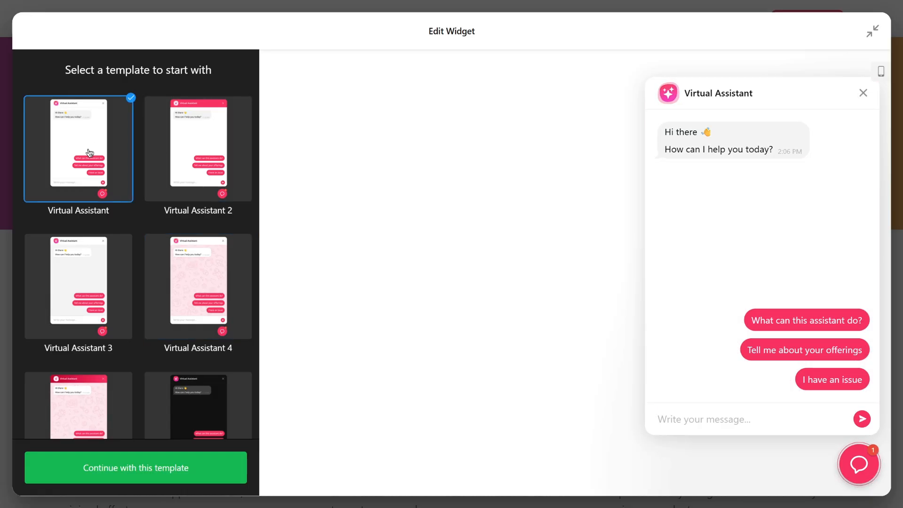
click(135, 467)
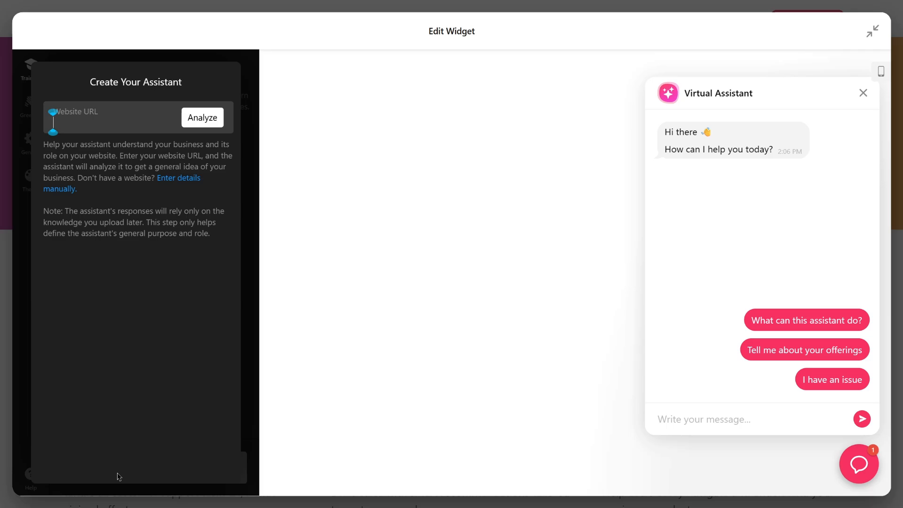
Have Gigapress.net analyzed to build the assistant, then review its General and Theme settings
text(Gigapress.net)
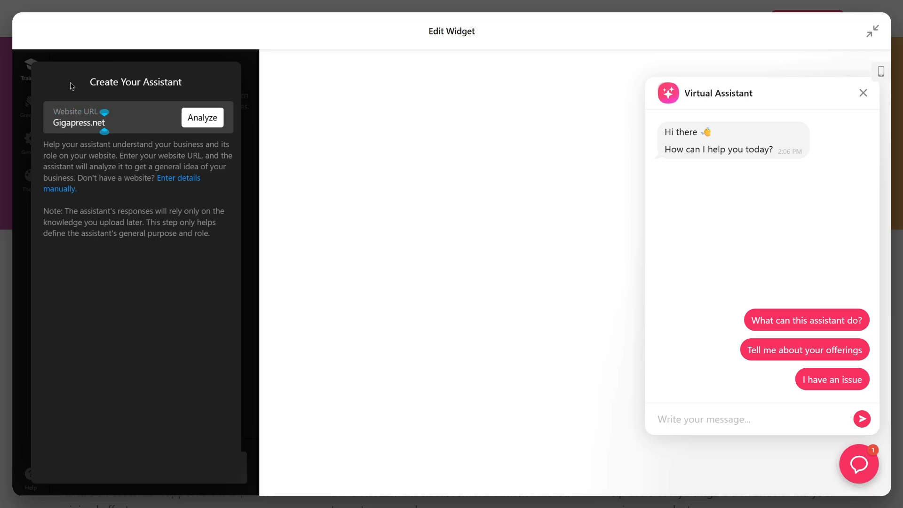
click(202, 118)
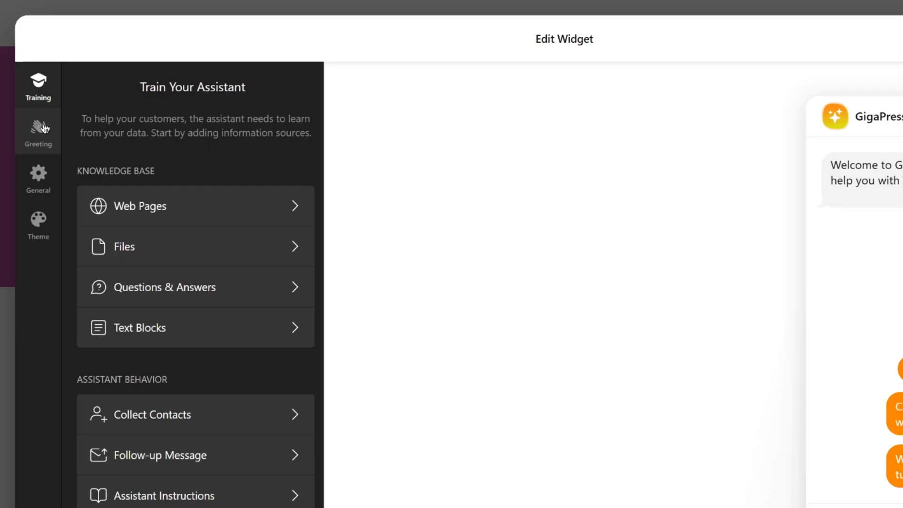
click(37, 179)
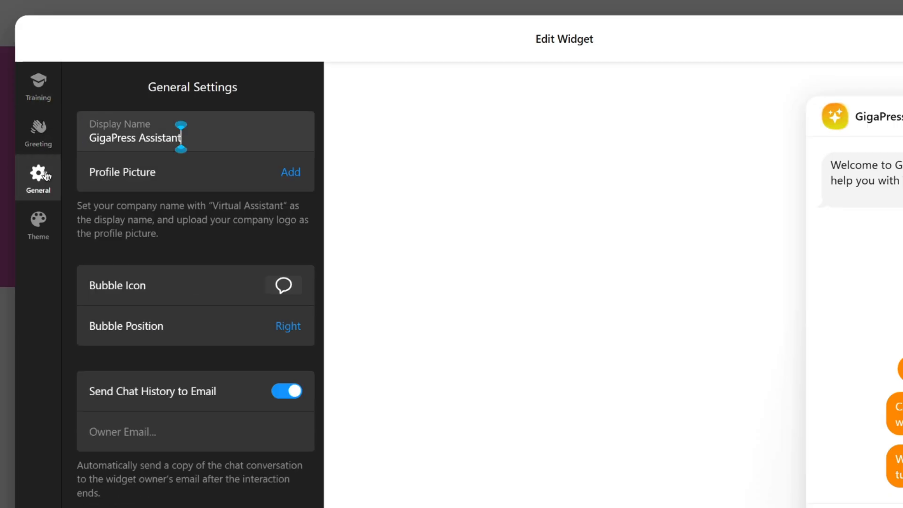
click(37, 224)
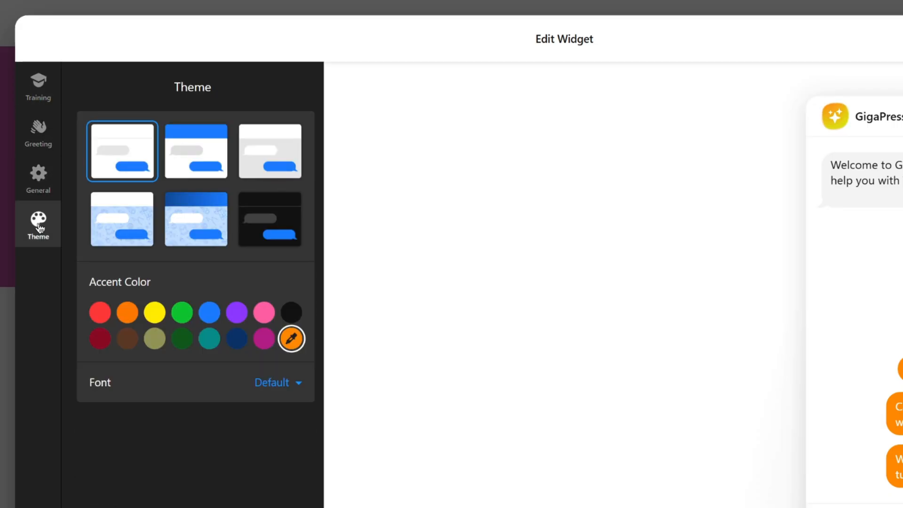
click(37, 86)
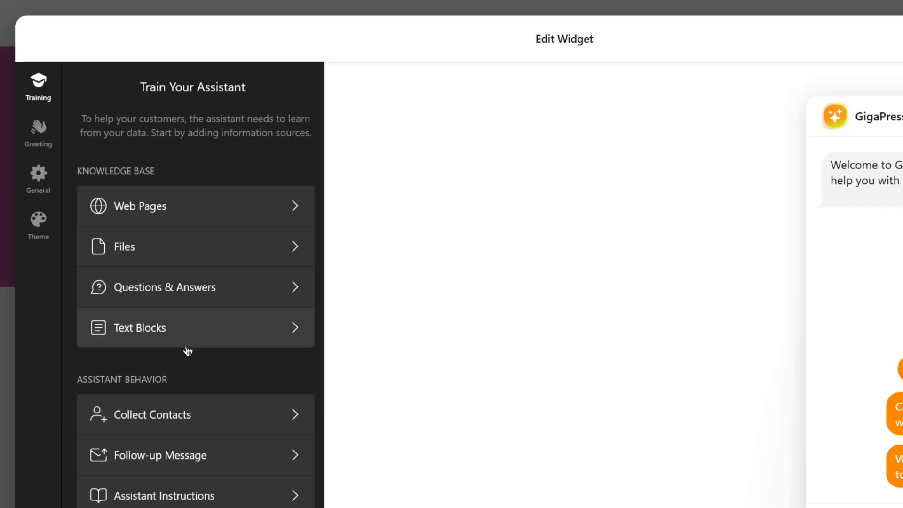
mouse_move(195, 294)
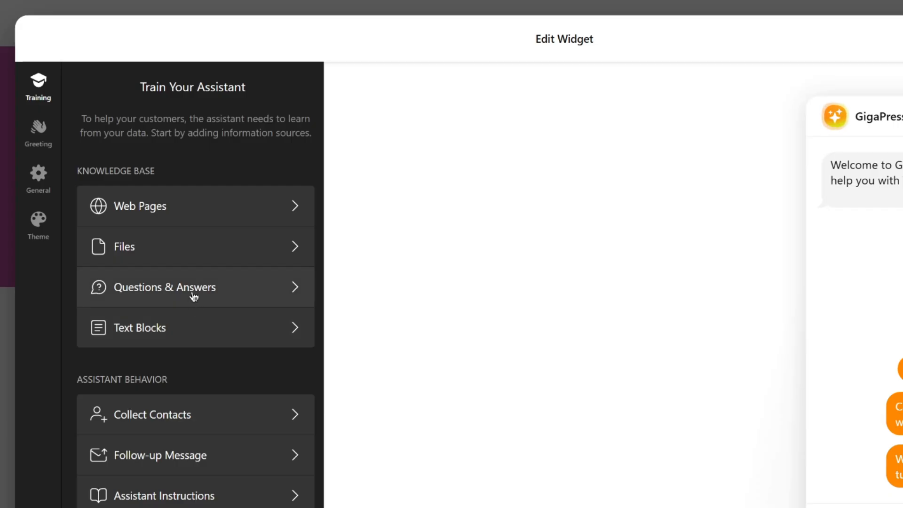
Open Questions & Answers and test the assistant with maintenance and WordPress plugin questions in preview chat
click(165, 287)
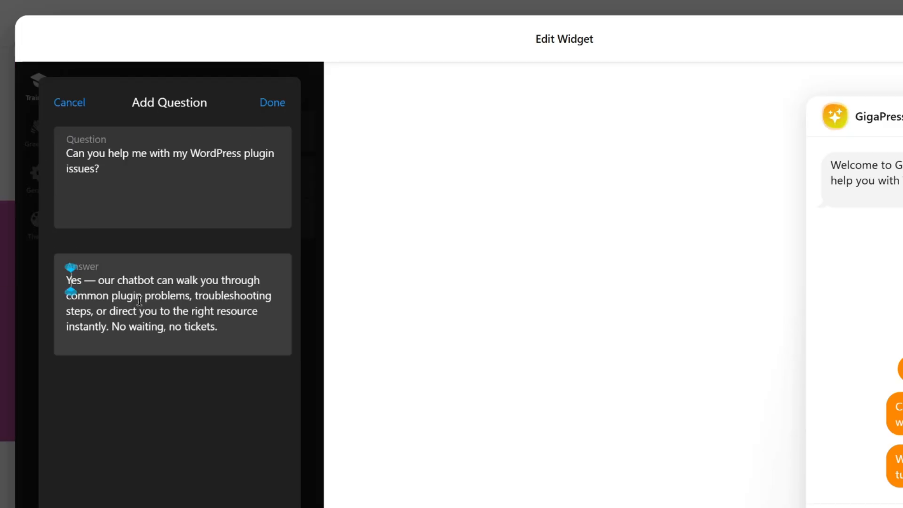
click(272, 102)
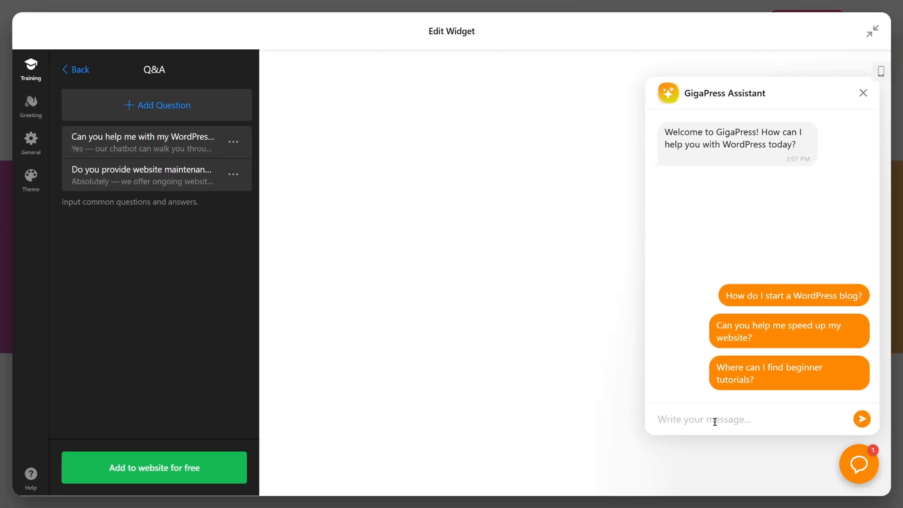
text(do yoiu)
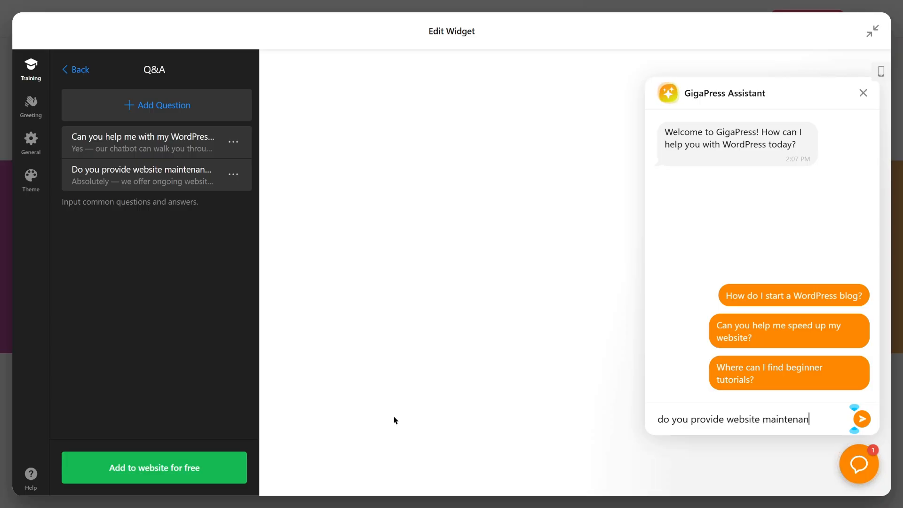
click(862, 418)
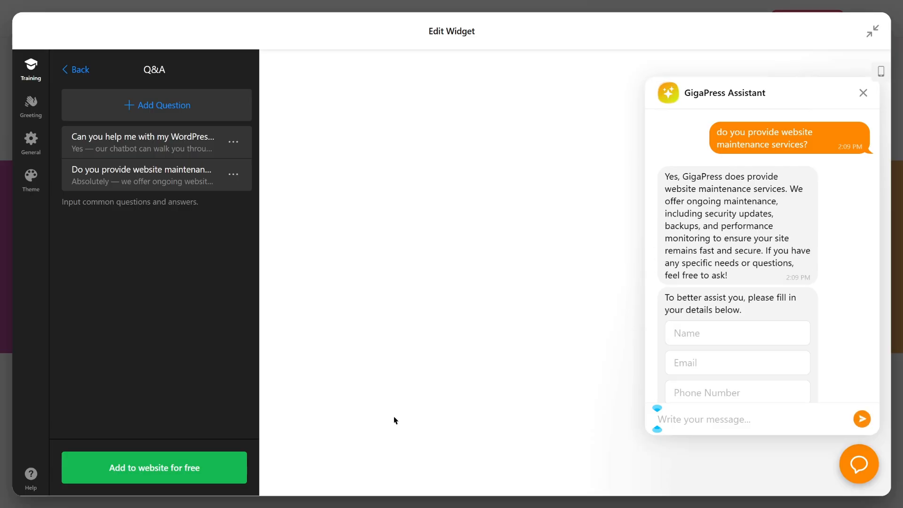
text(Can you help me with m)
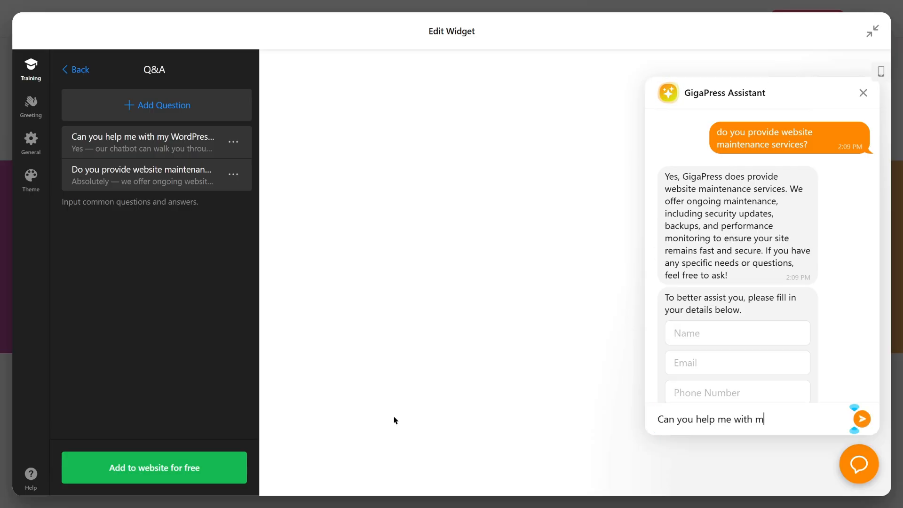
click(860, 419)
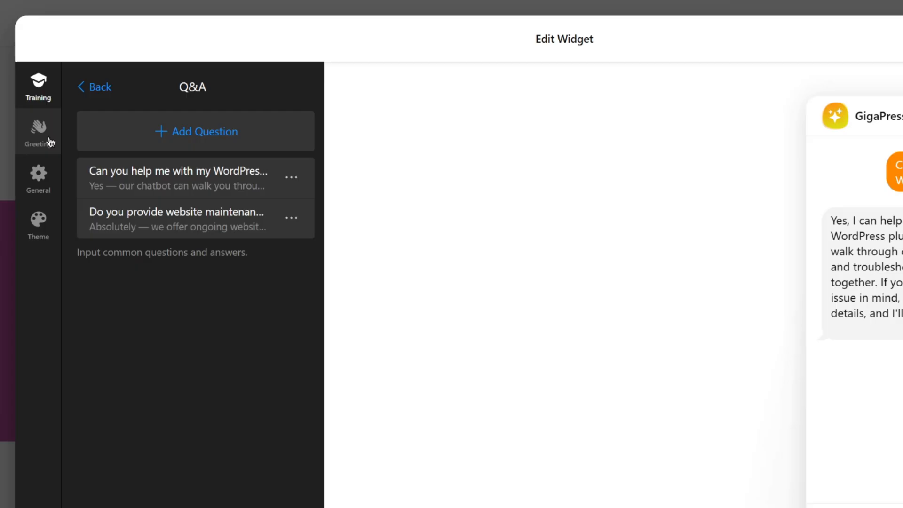
Set the GigaPress logo as the assistant's profile picture in General settings
click(38, 133)
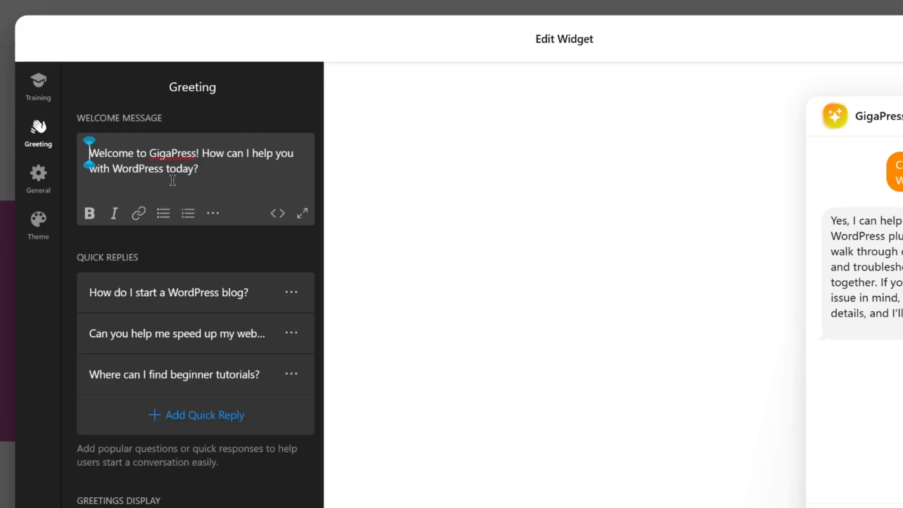
mouse_move(206, 170)
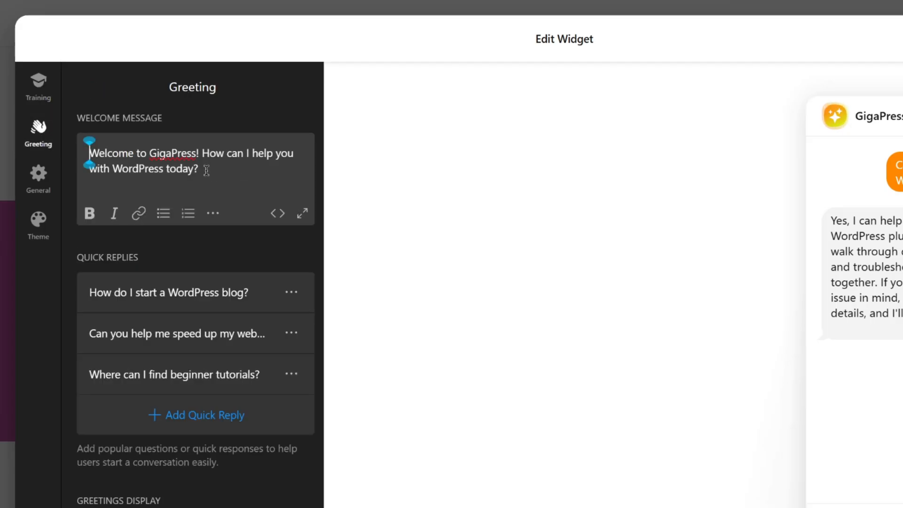
click(38, 179)
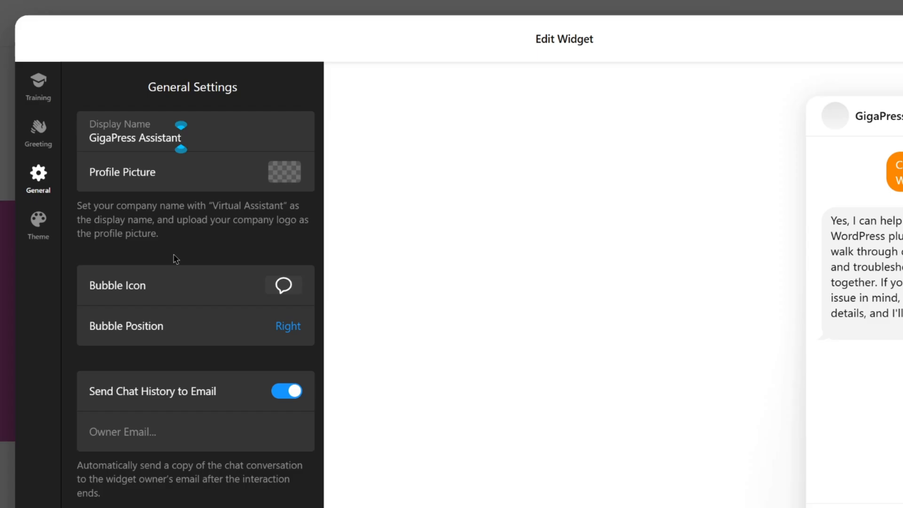
click(283, 171)
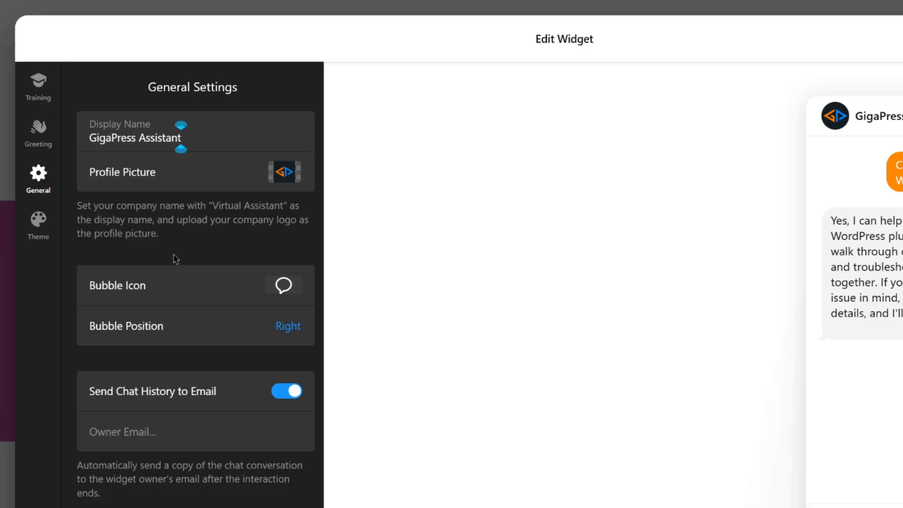
scroll(down, 3)
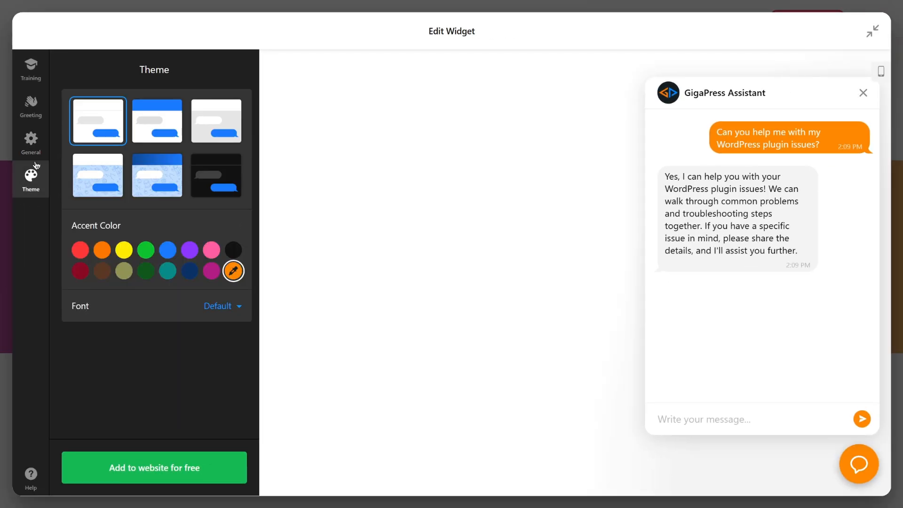
mouse_move(220, 178)
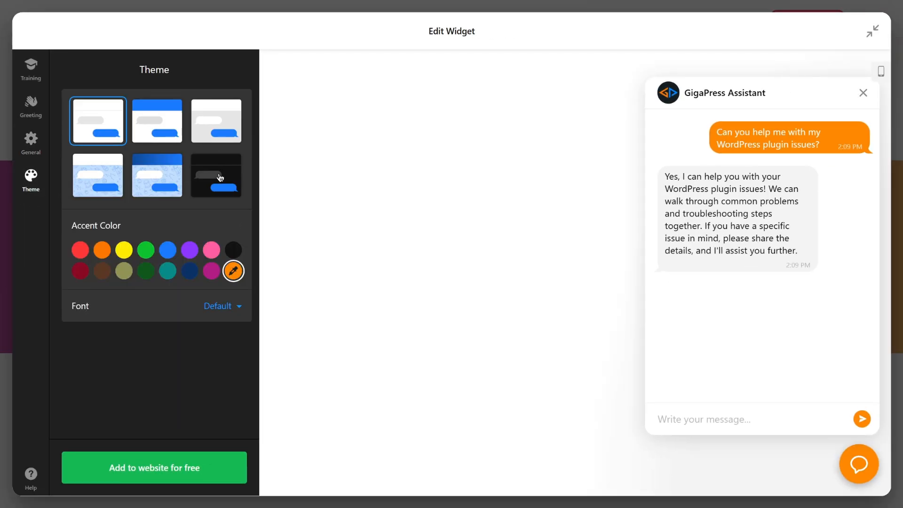
Try the dark theme, then choose the coloured (orange) header theme for the chat window
click(215, 175)
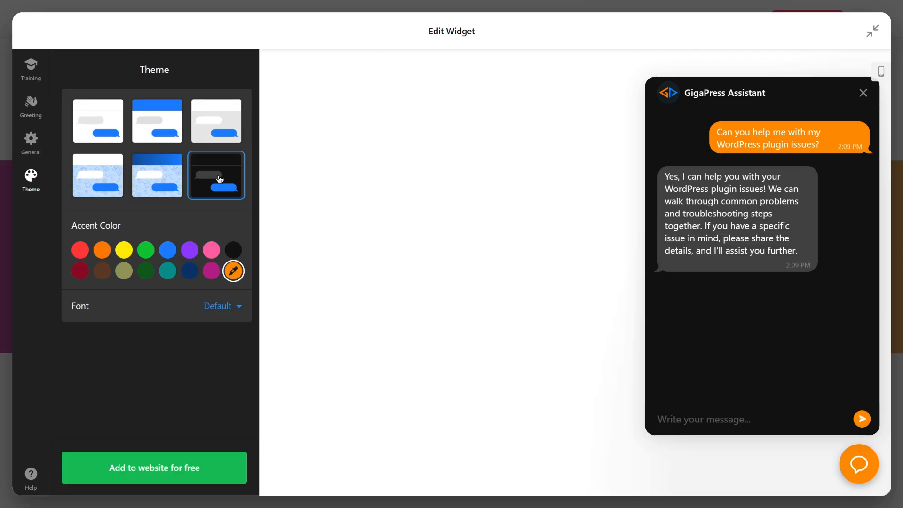
click(156, 120)
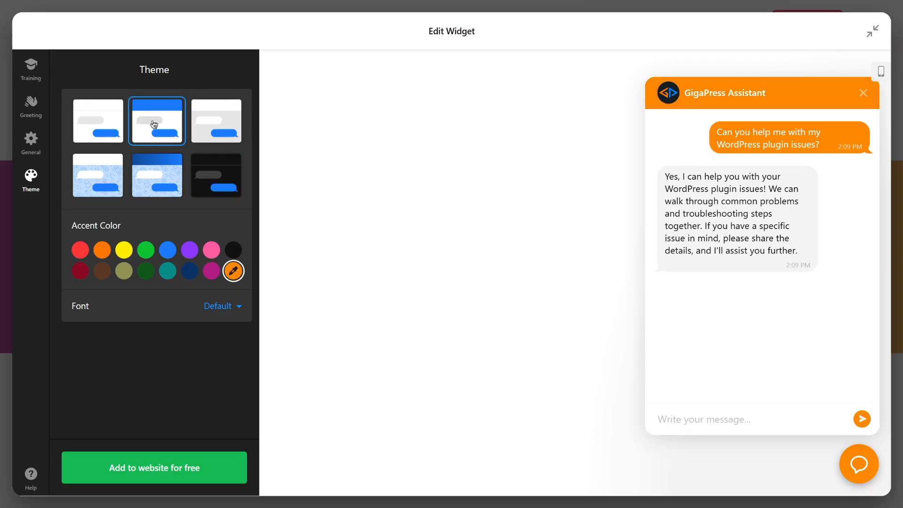
click(153, 467)
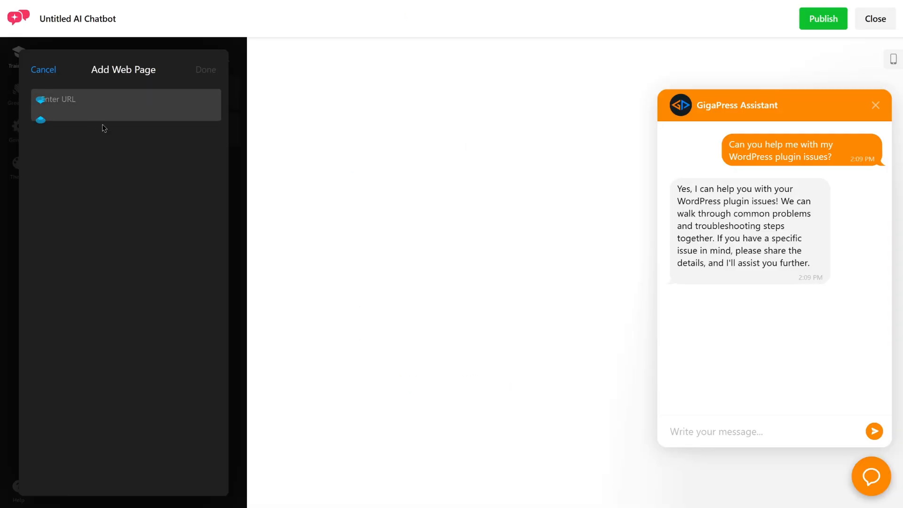
Add demonstration.gigapress.net as a web page training source for the chatbot
text(demonstration.gigapress.net)
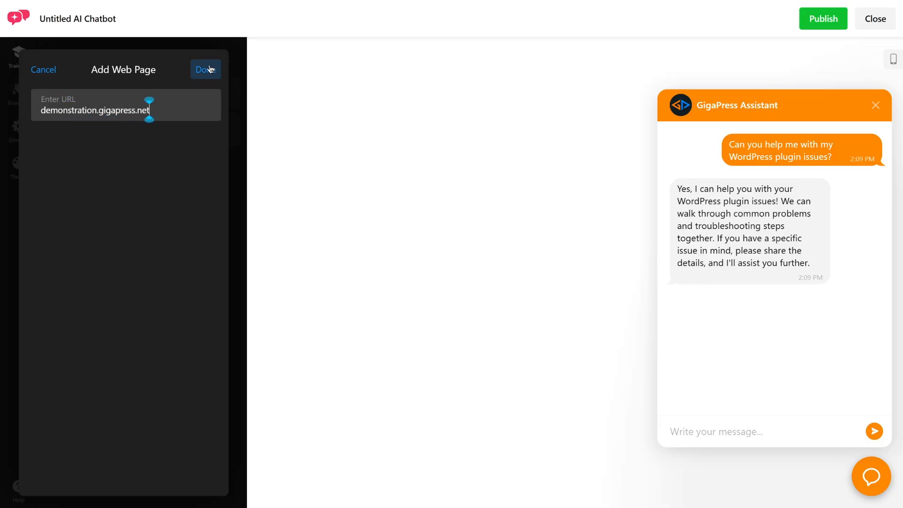
click(205, 68)
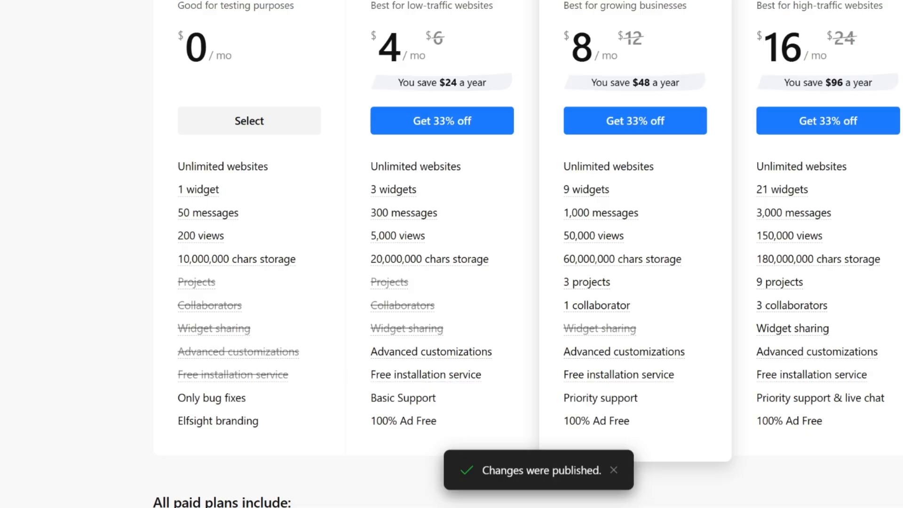
Choose the free $0 plan for the published chatbot widget
click(248, 121)
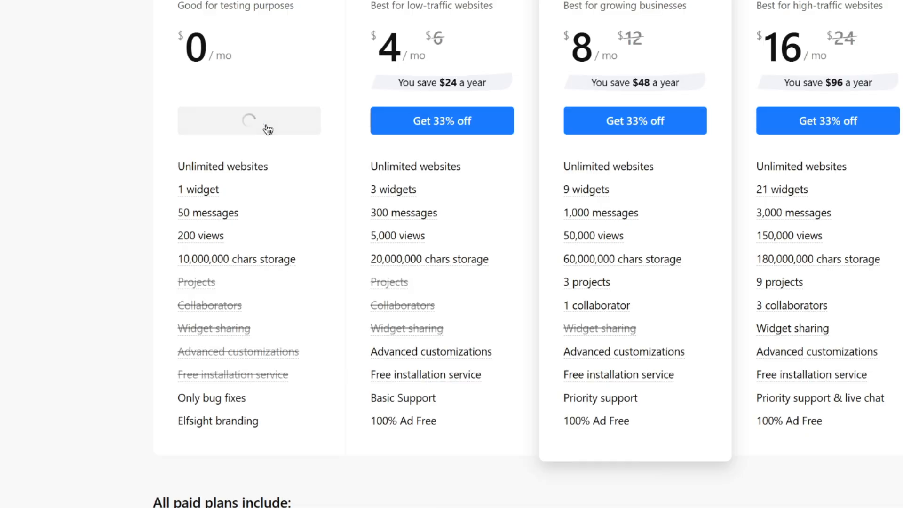
click(248, 121)
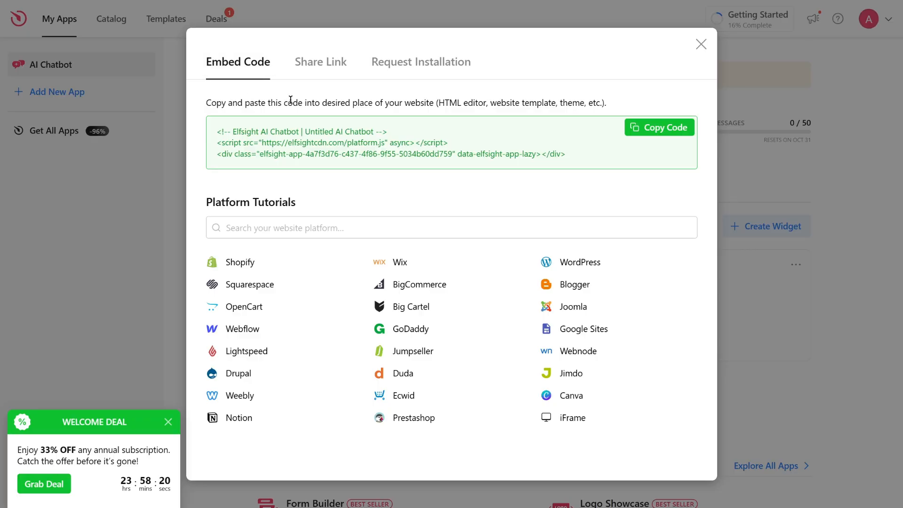
View the chatbot's embed code, then its direct share link
click(320, 62)
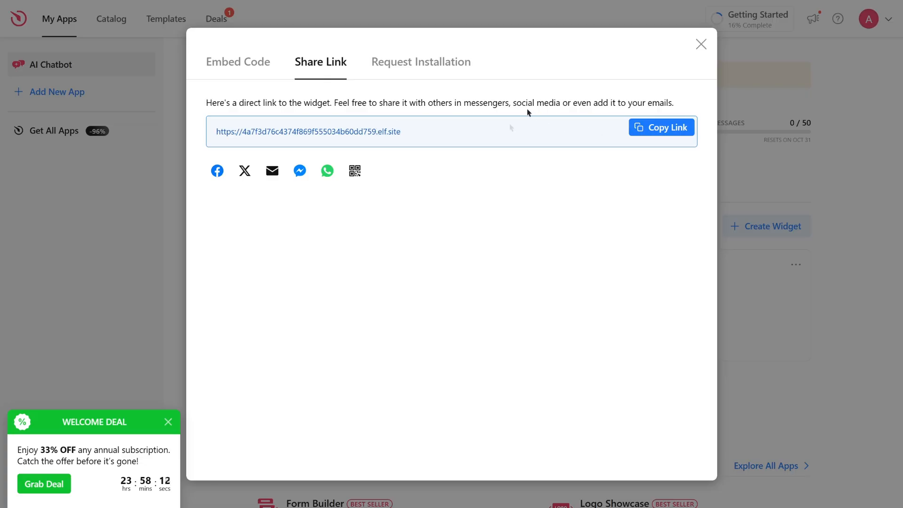
click(421, 62)
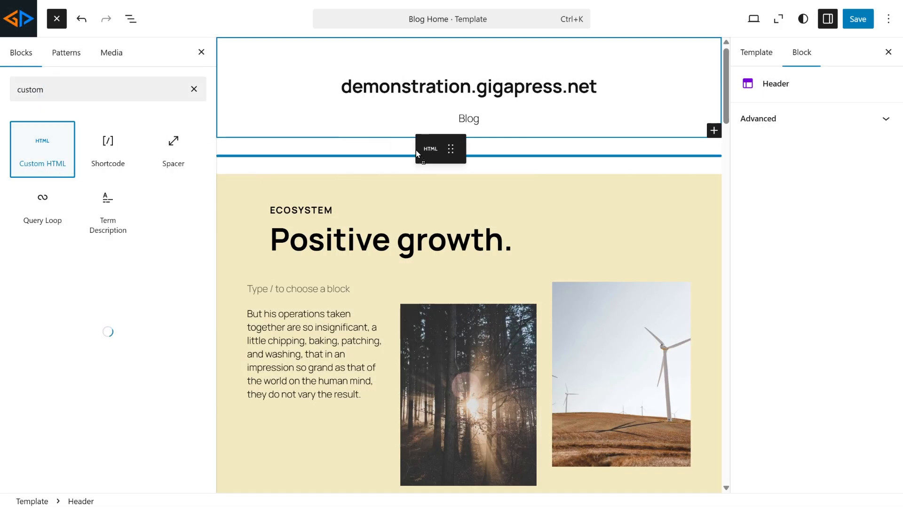
Add a Custom HTML block under the Blog Home template header
click(42, 142)
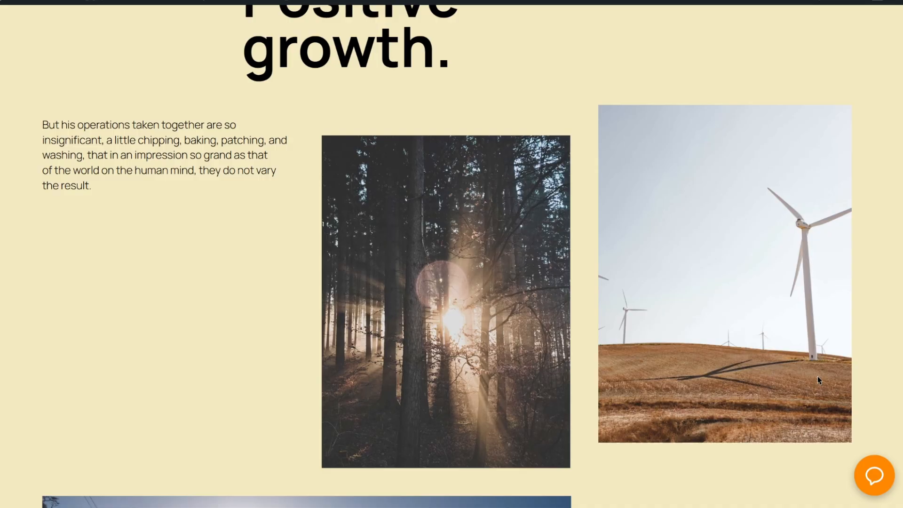
Ask the GigaPress Assistant chatbot about 'plugin' and read its optimization plugin suggestions
click(874, 473)
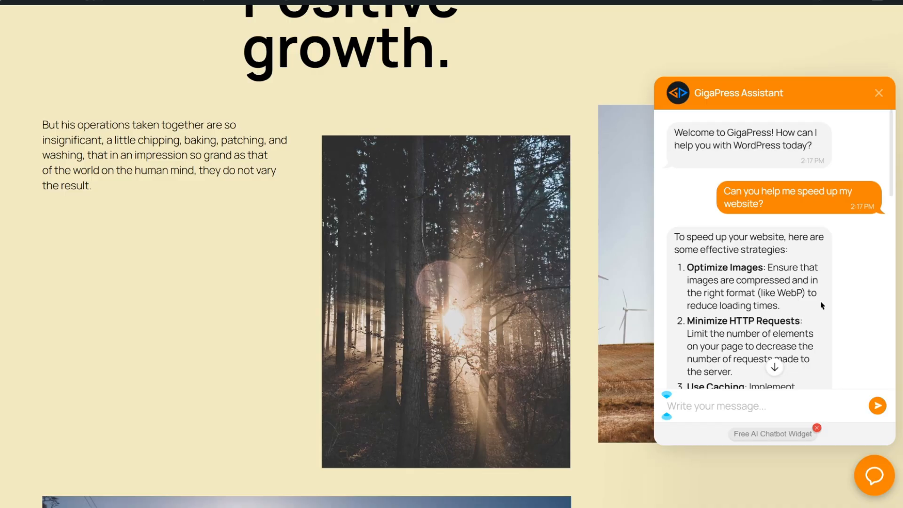
mouse_move(744, 409)
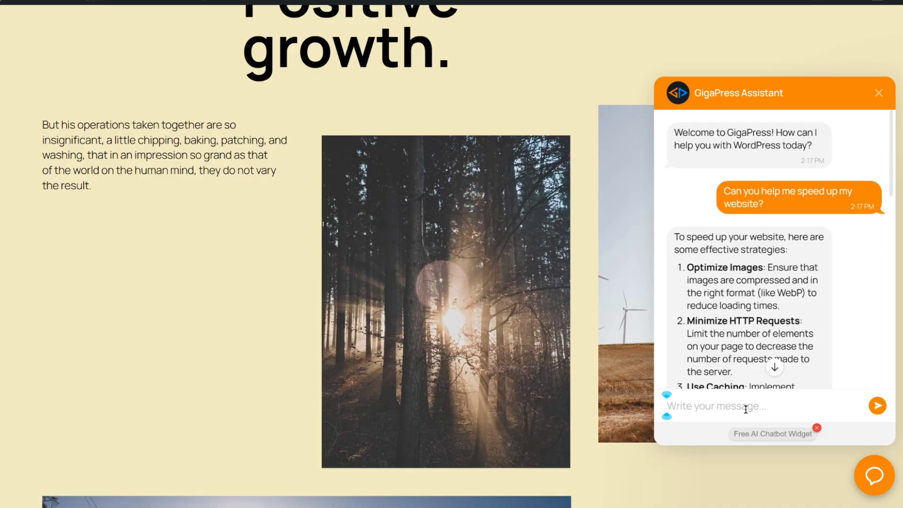
text(plugin available)
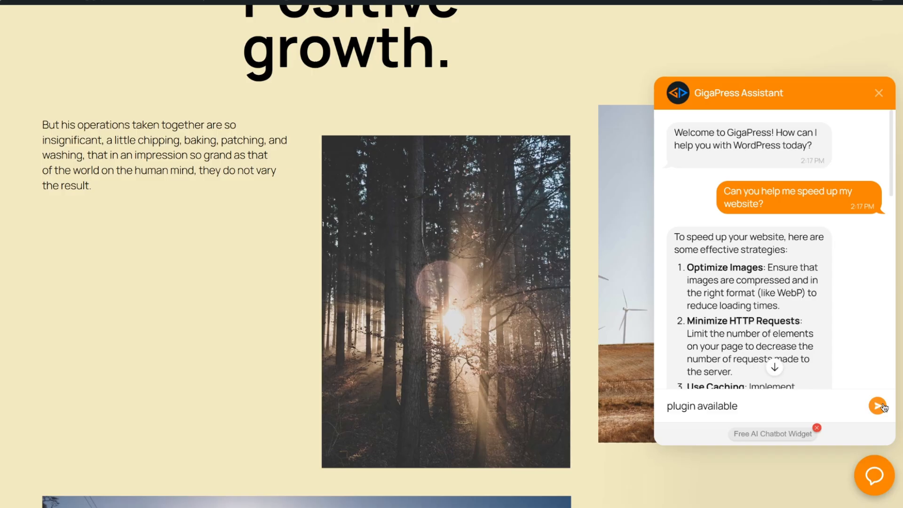
click(875, 405)
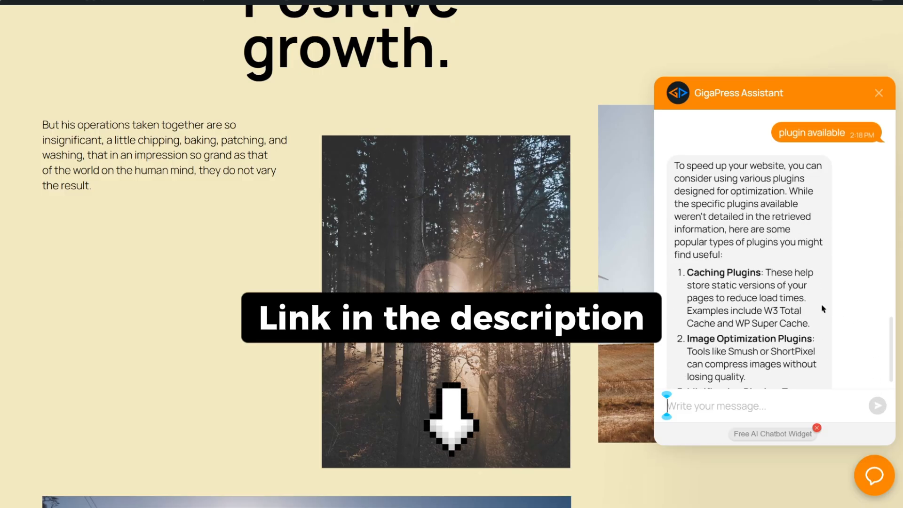
scroll(down, 3)
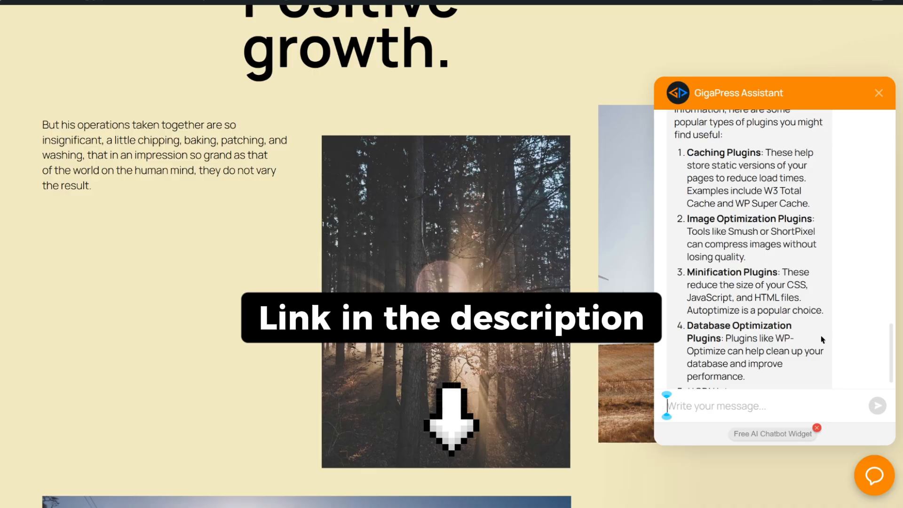
scroll(down, 3)
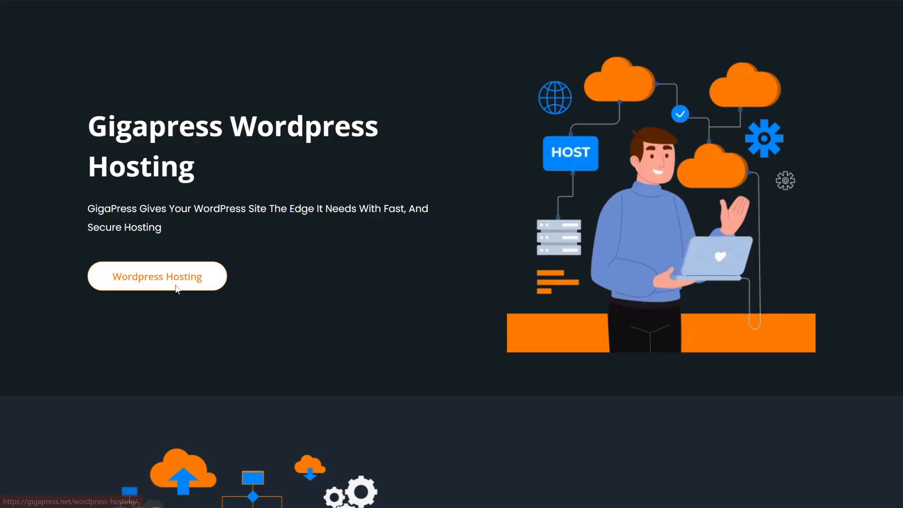
Go to GigaPress's Blazing Fast WordPress Hosting page
click(157, 276)
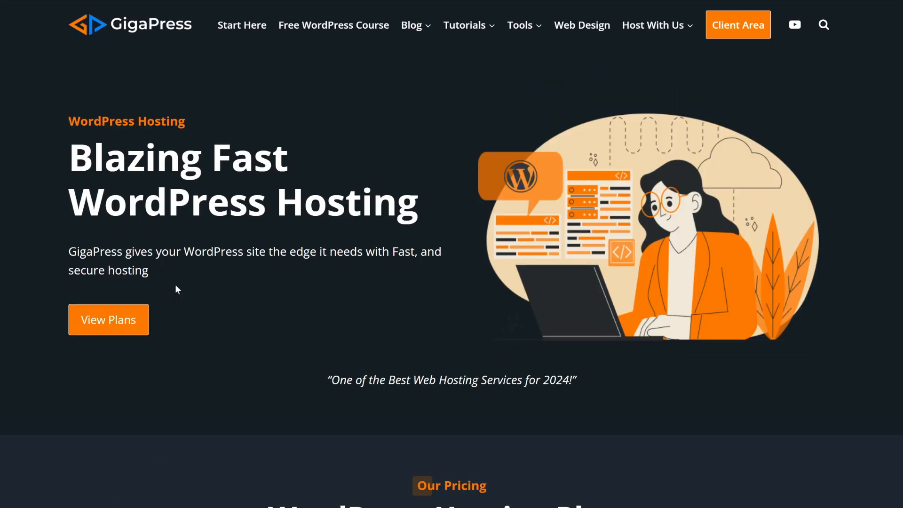